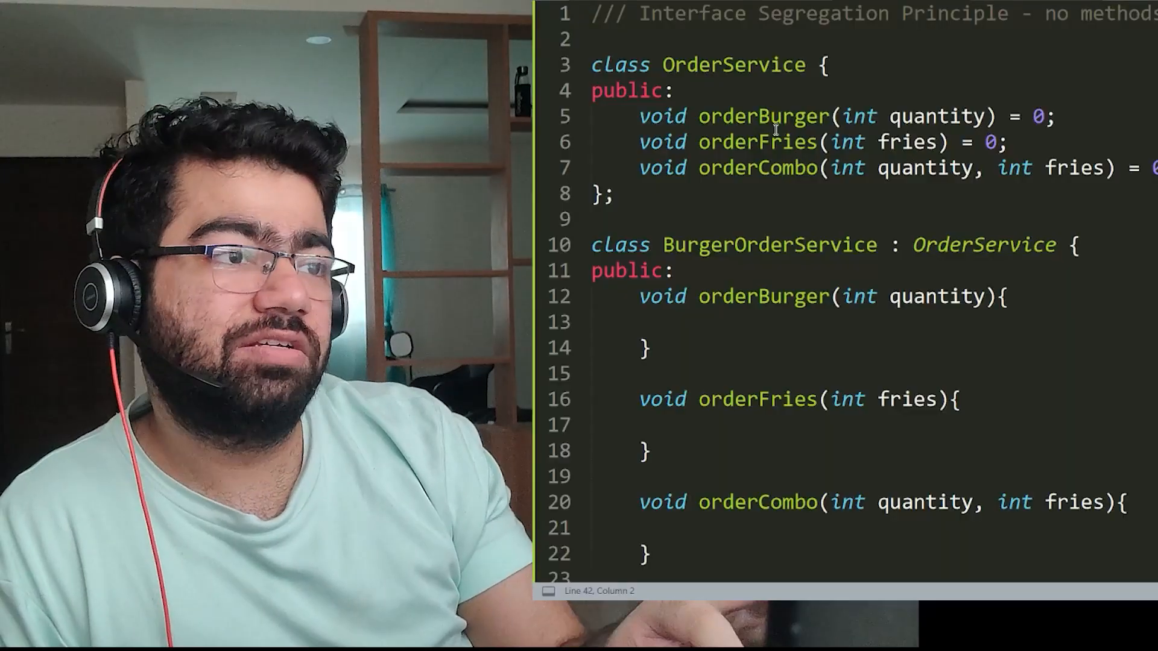
Scroll to the second OrderService version and highlight every placeOrder occurrence across the Burger and Fries services.
double_click(733, 65)
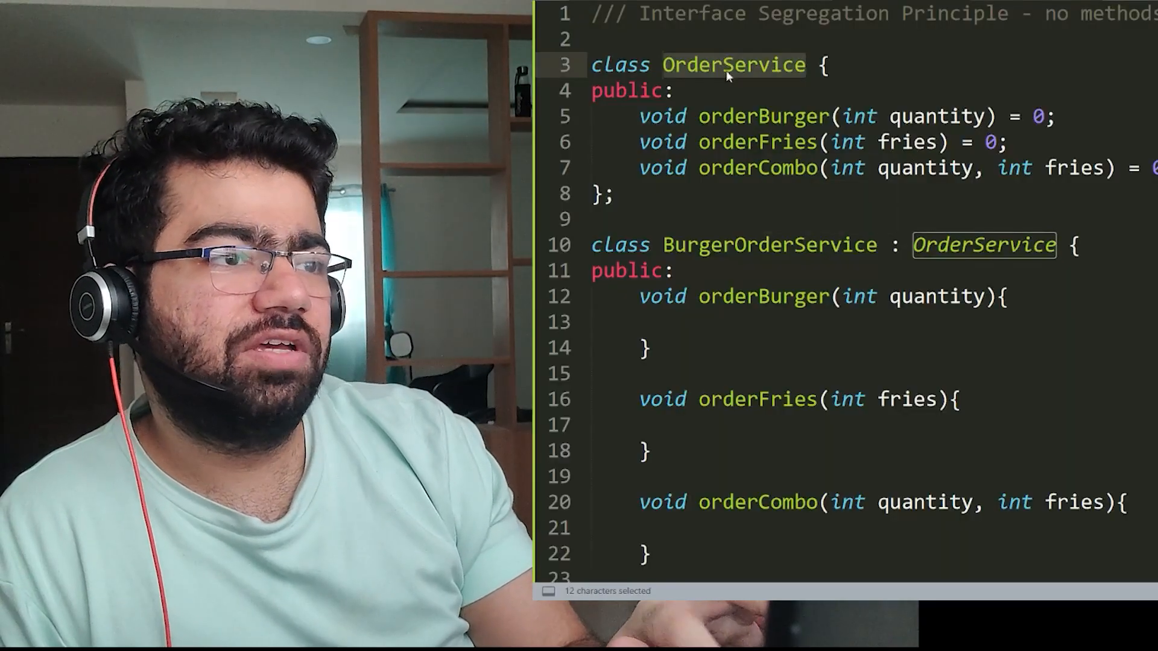
left_click(734, 142)
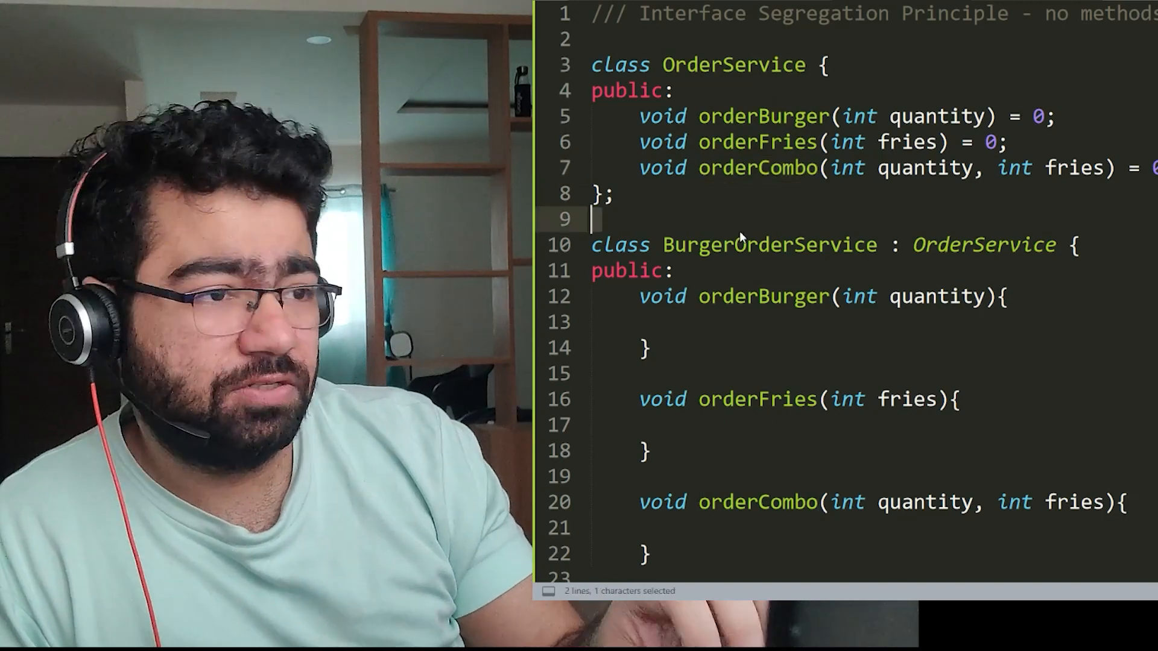
scroll("down", 3)
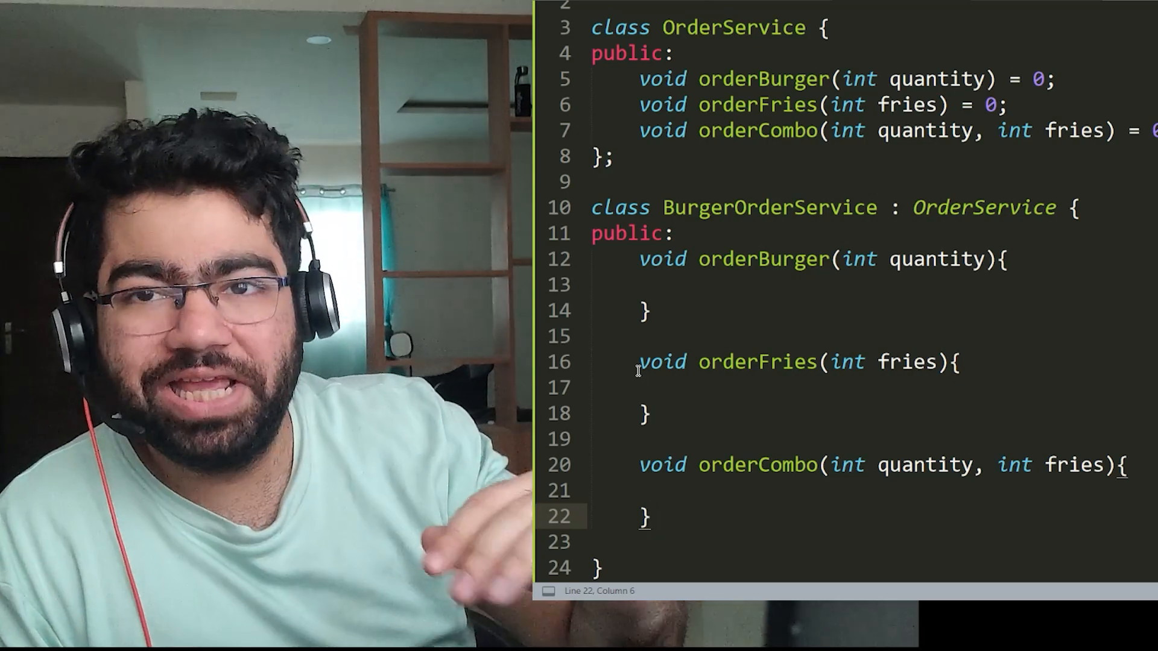
scroll("down", 3)
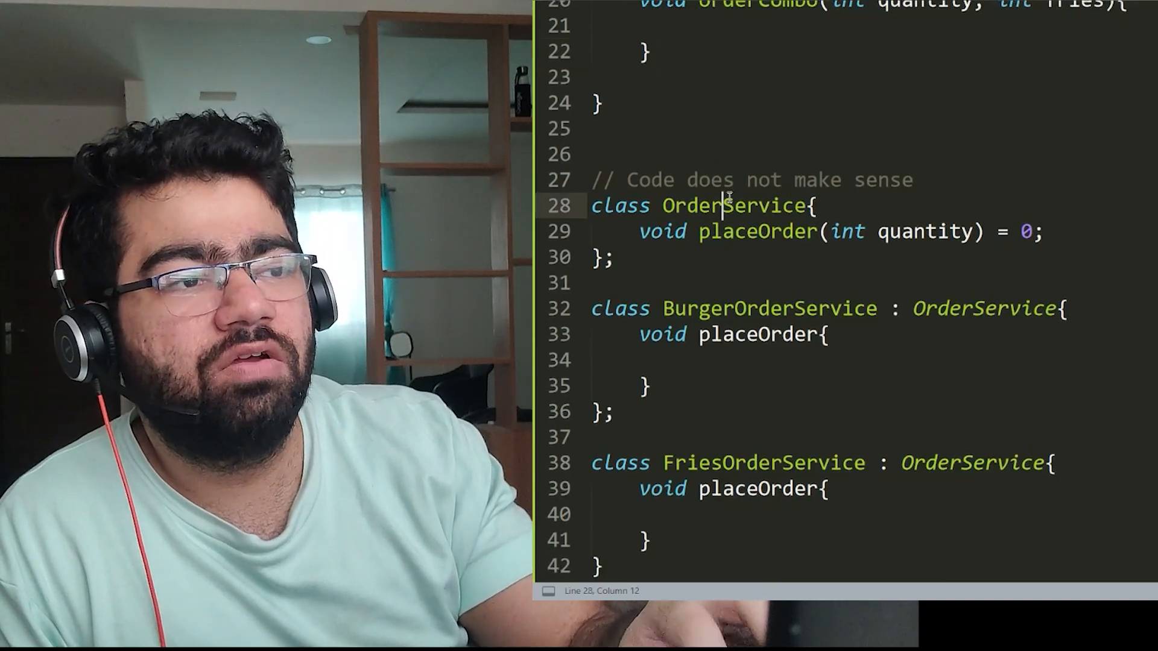
double_click(755, 232)
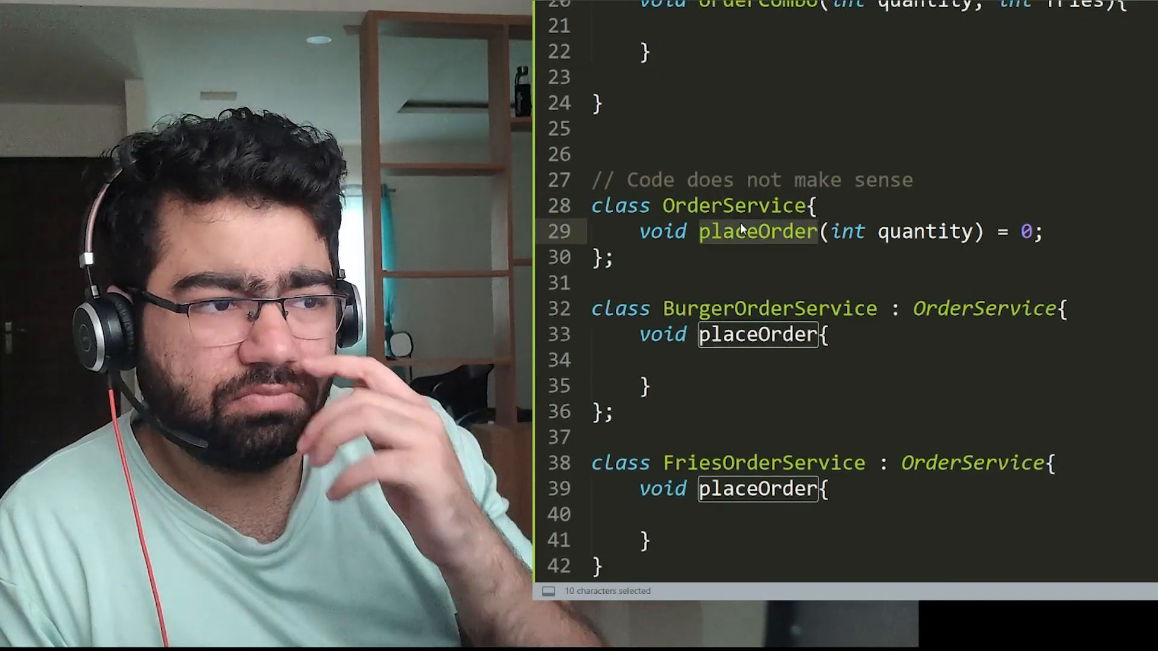